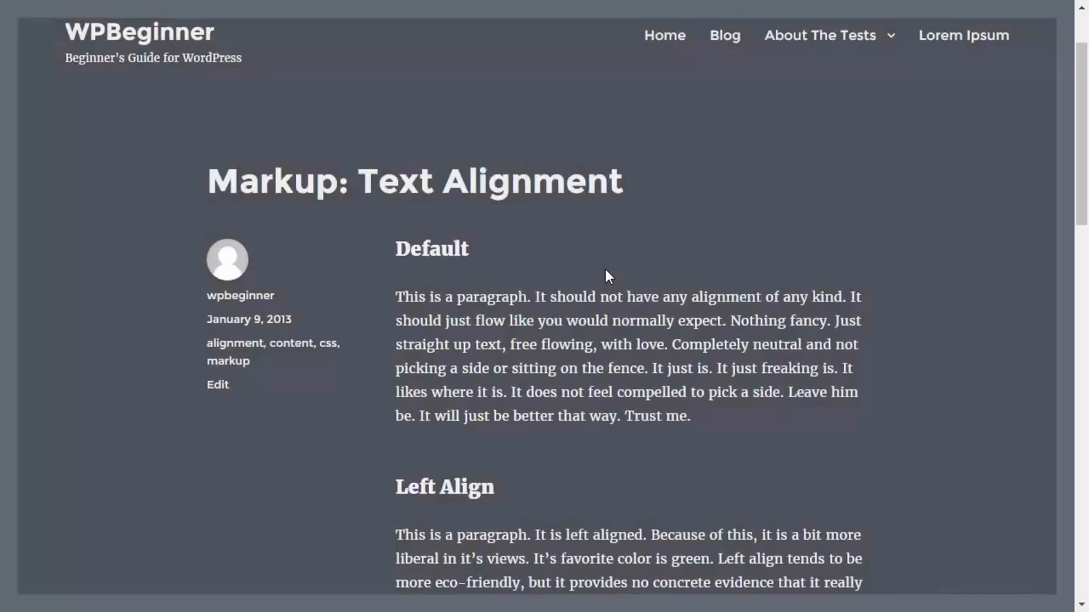
pyautogui.moveTo(619, 181)
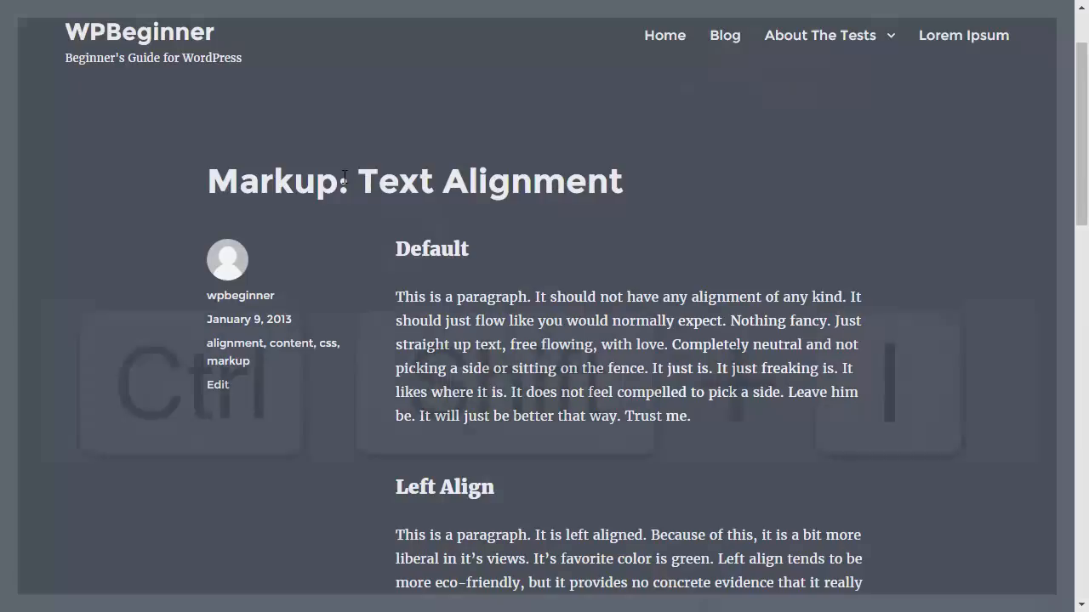
# Open DevTools with Ctrl+Shift+I, then close it again
pyautogui.press('ctrl+shift+i')
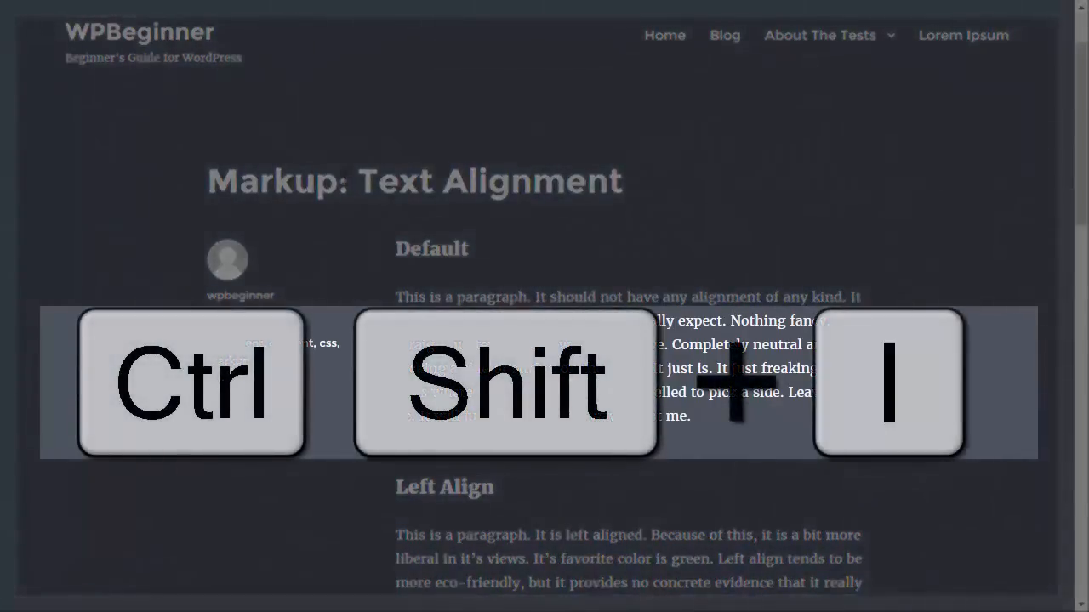
pyautogui.press('ctrl+shift+i')
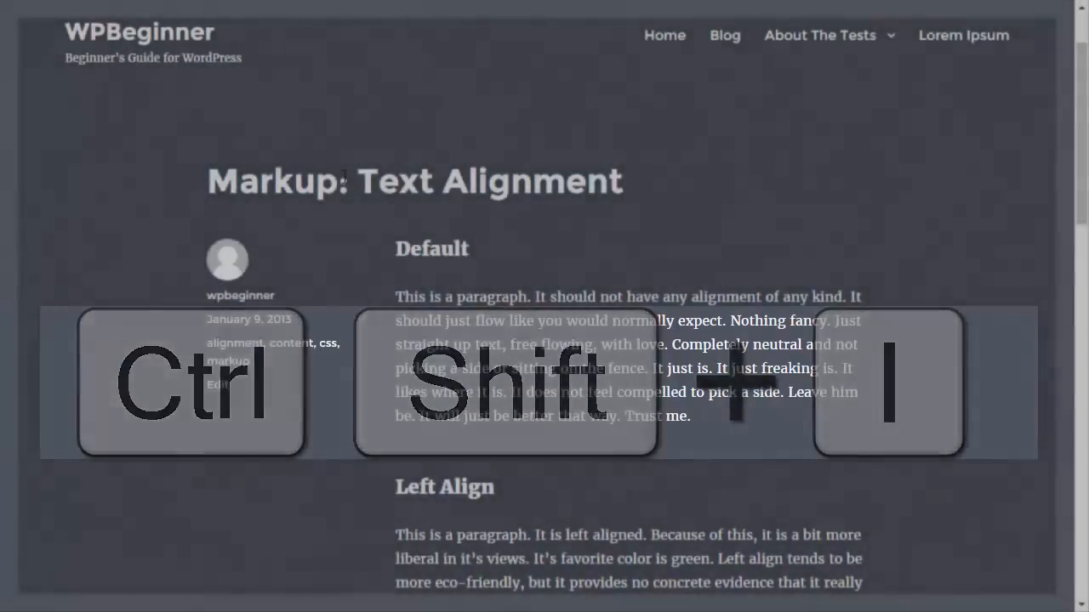
pyautogui.press('ctrl+shift+i')
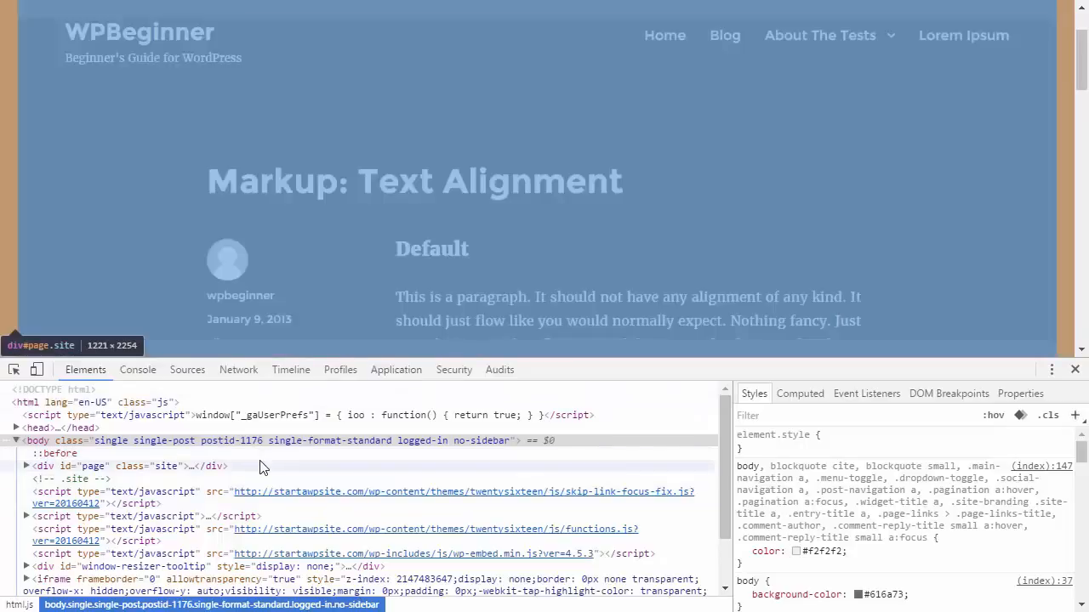
pyautogui.click(1075, 369)
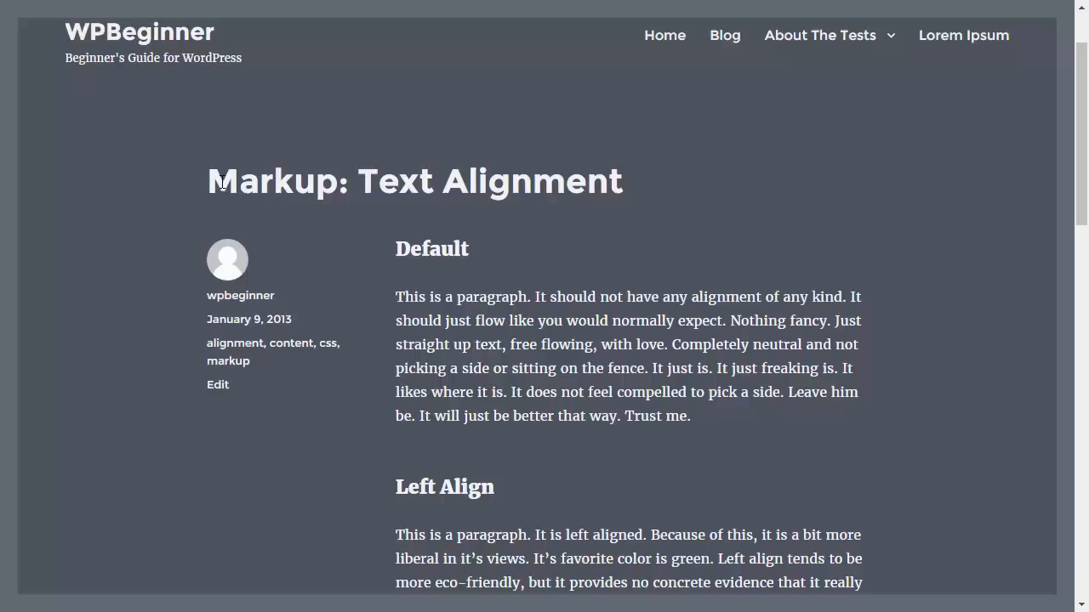
# Inspect the post title and collapse the tree around the h1.entry-title node
pyautogui.rightClick(219, 182)
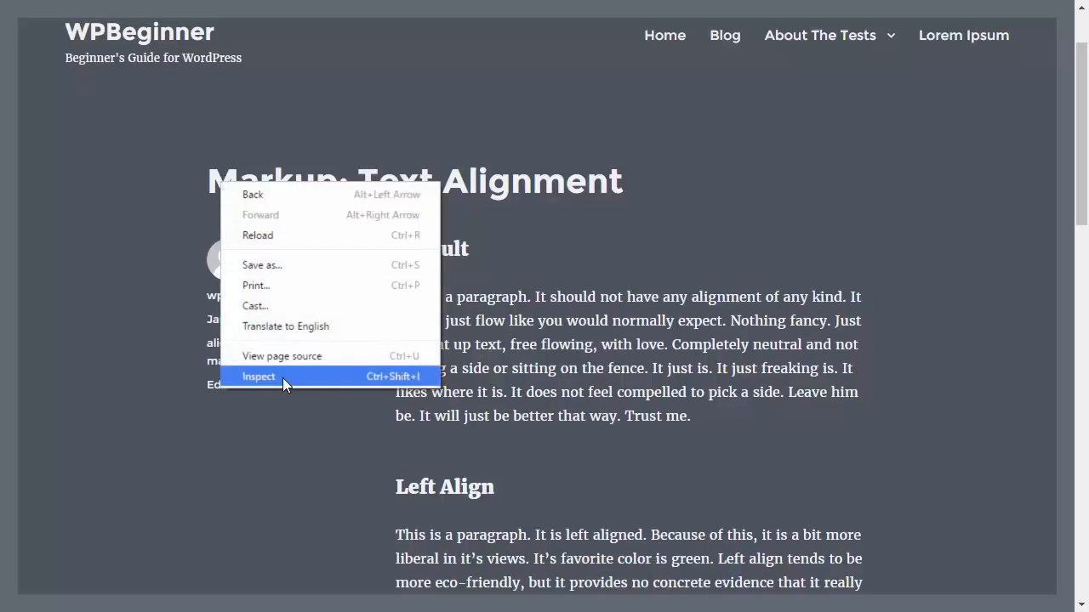
pyautogui.click(258, 376)
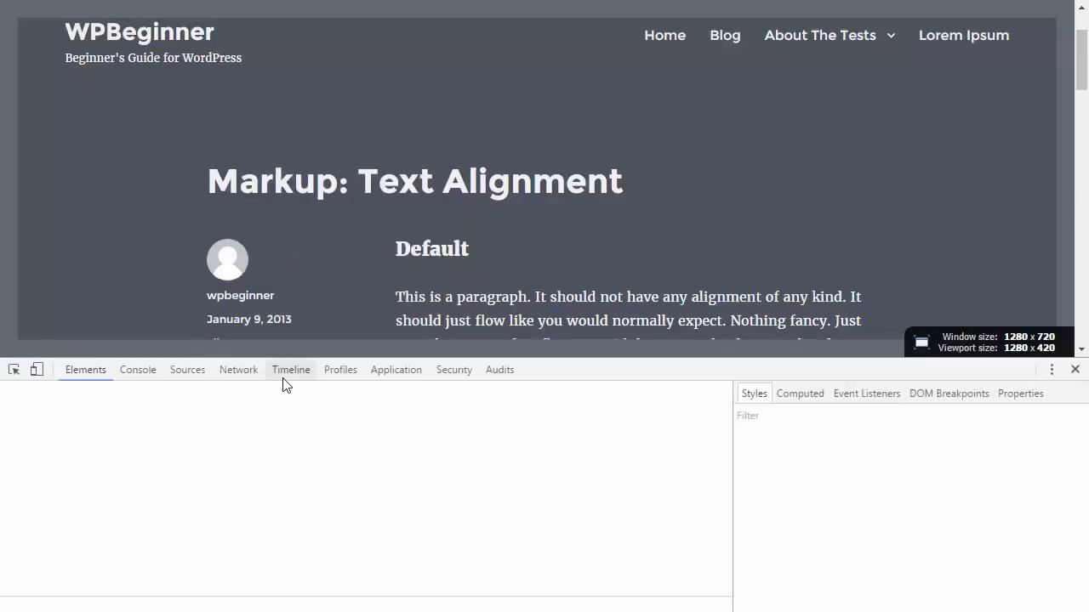
pyautogui.click(85, 369)
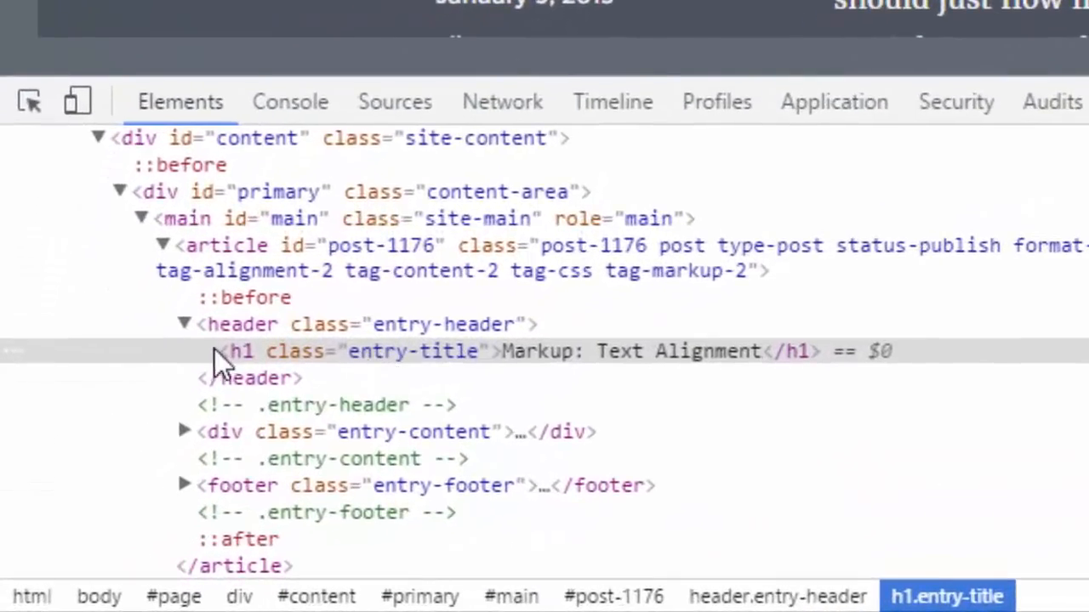
pyautogui.click(182, 325)
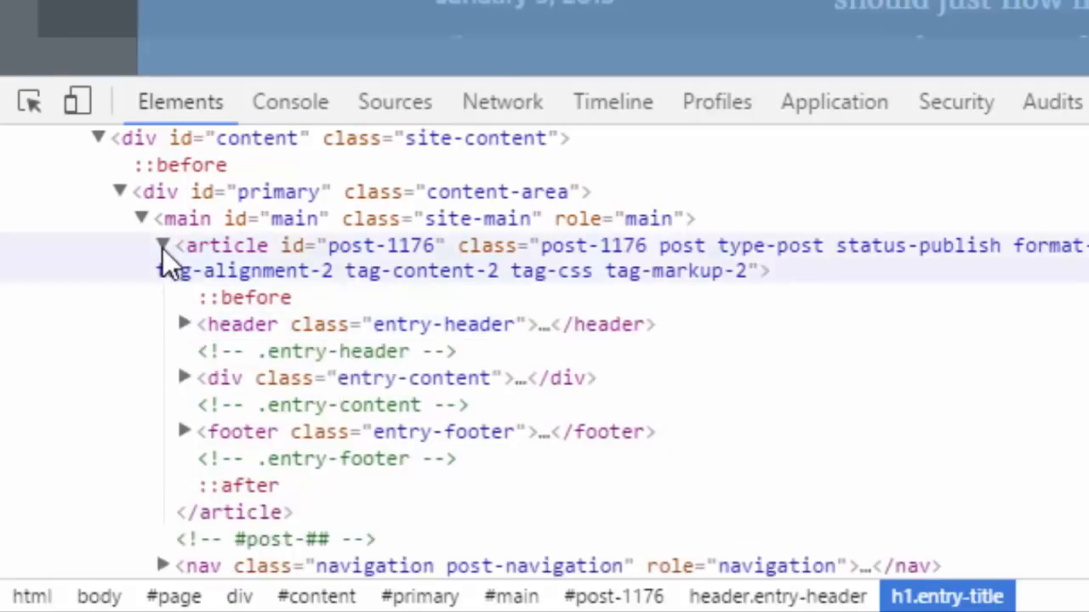
pyautogui.click(164, 246)
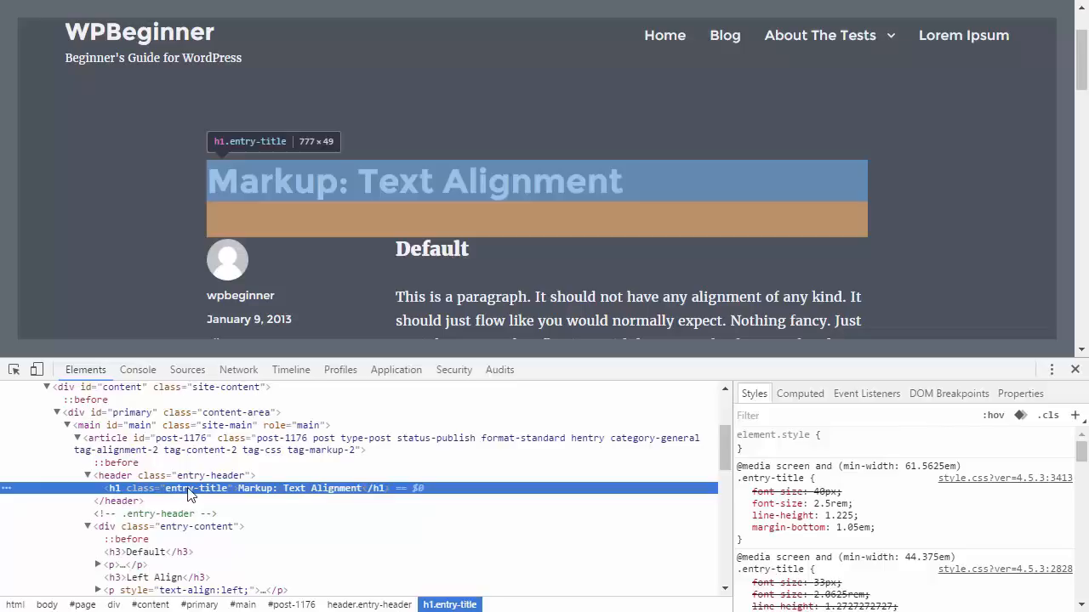
pyautogui.moveTo(204, 491)
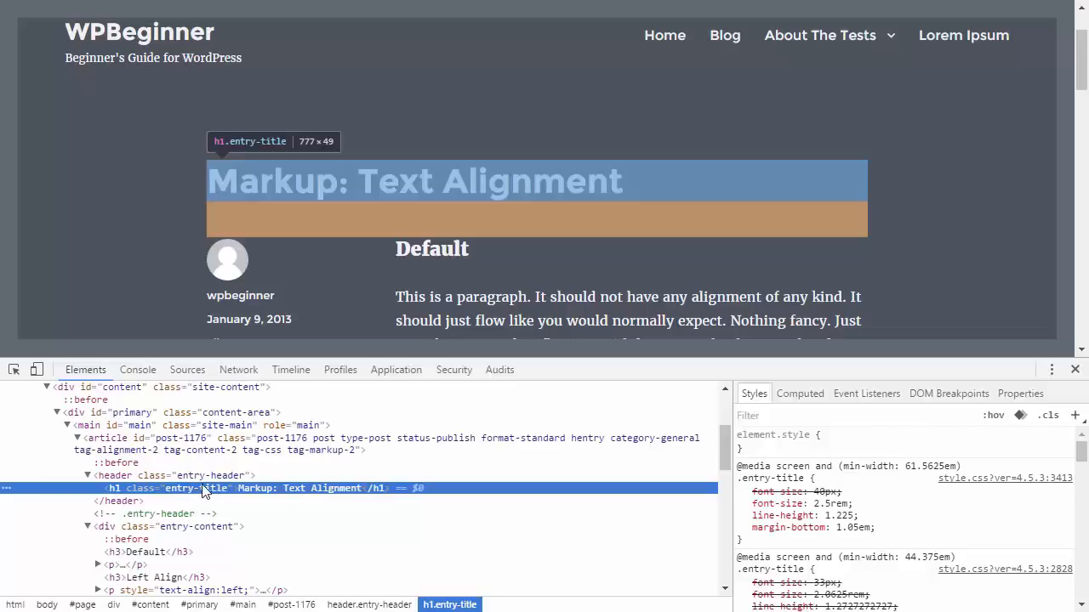
pyautogui.moveTo(225, 496)
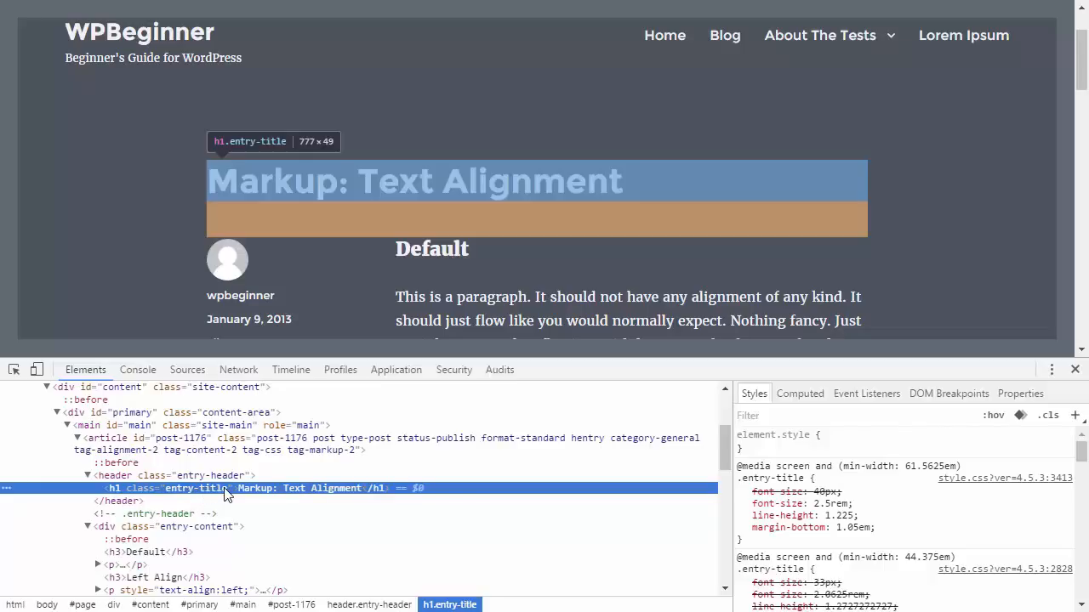
pyautogui.click(132, 413)
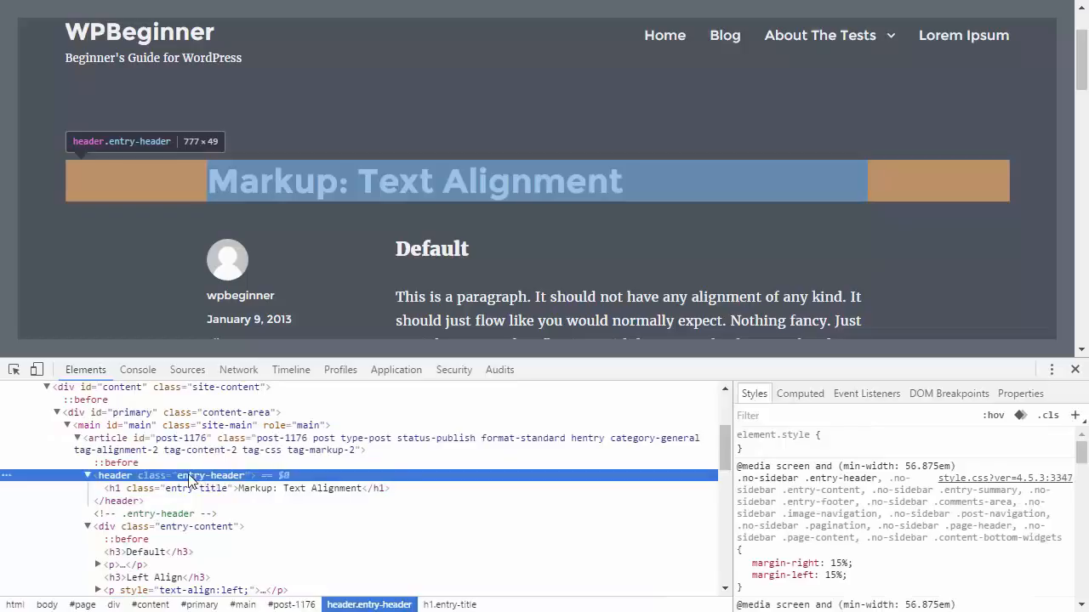
pyautogui.moveTo(193, 481)
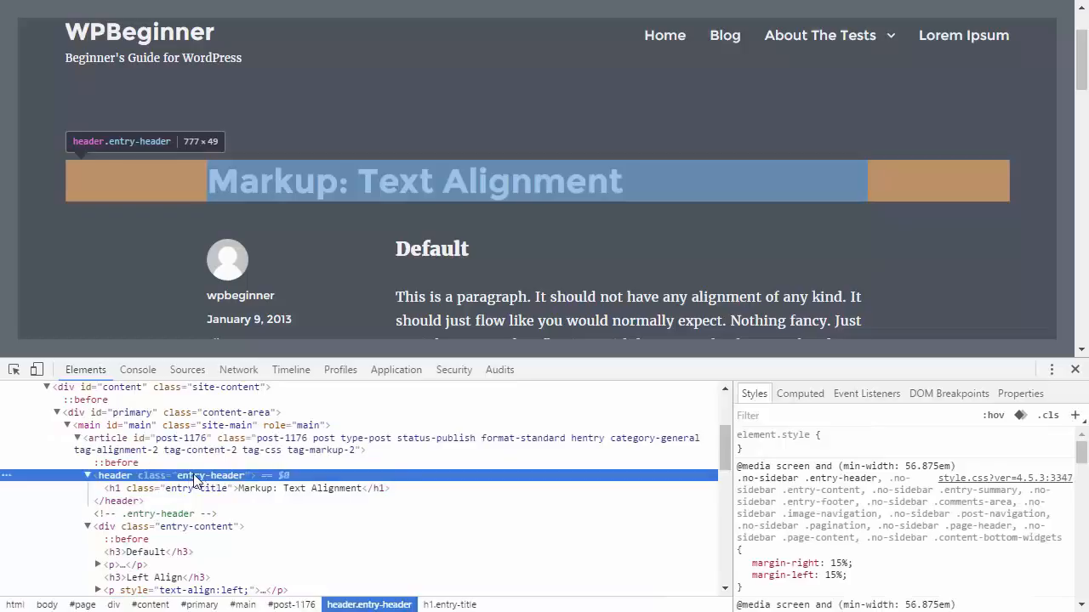
pyautogui.click(149, 489)
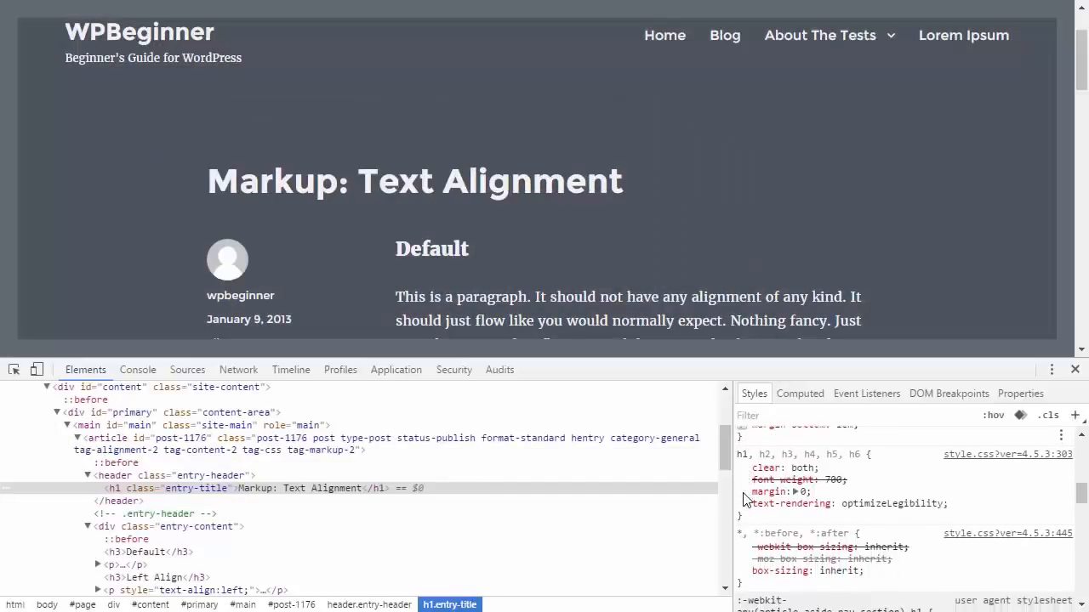
pyautogui.scroll(-3)
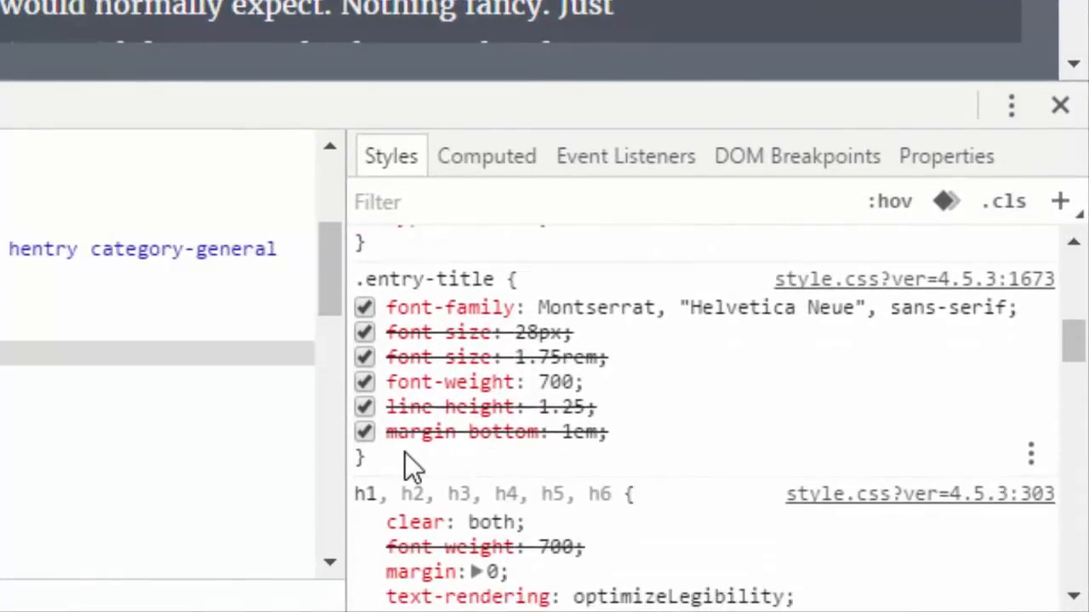
# Add color: blue and background-color: red to the .entry-title style rule
pyautogui.click(391, 455)
pyautogui.write('co')
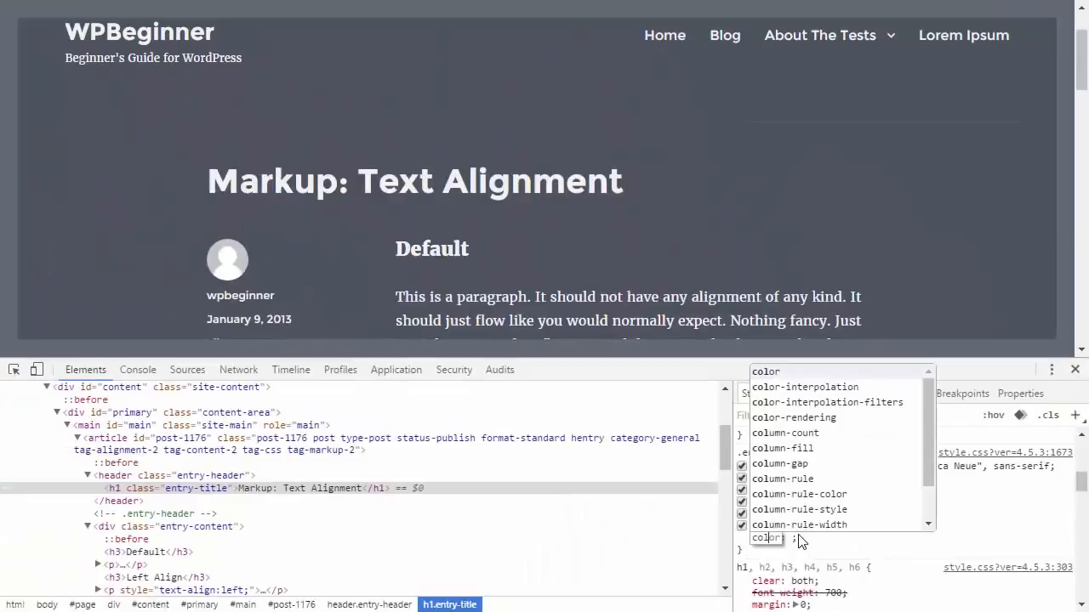
pyautogui.moveTo(836, 417)
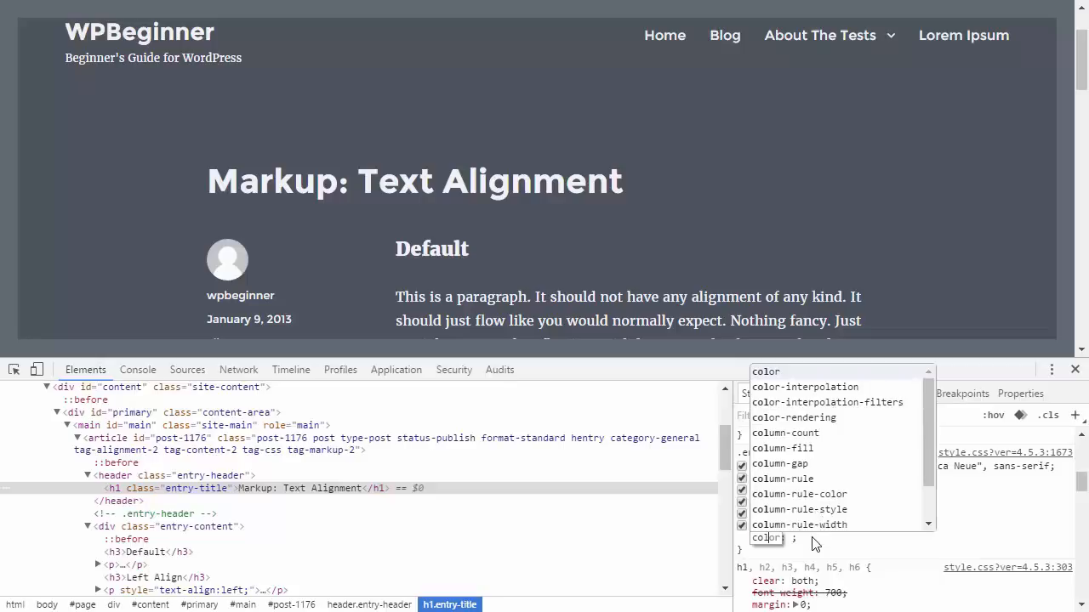
pyautogui.write('blu')
pyautogui.write('bac')
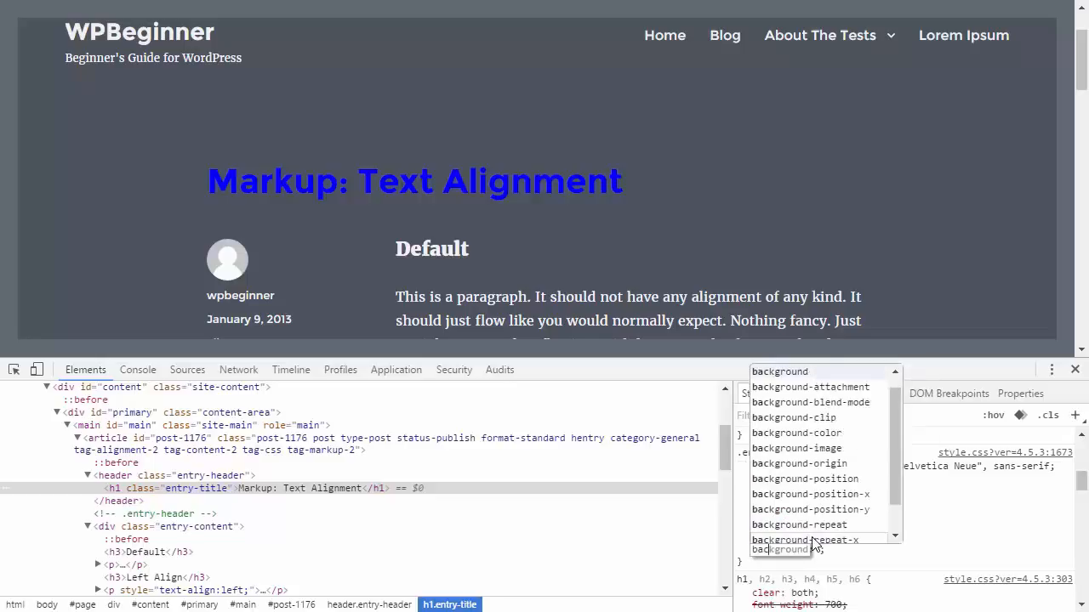
pyautogui.moveTo(823, 525)
pyautogui.write('re')
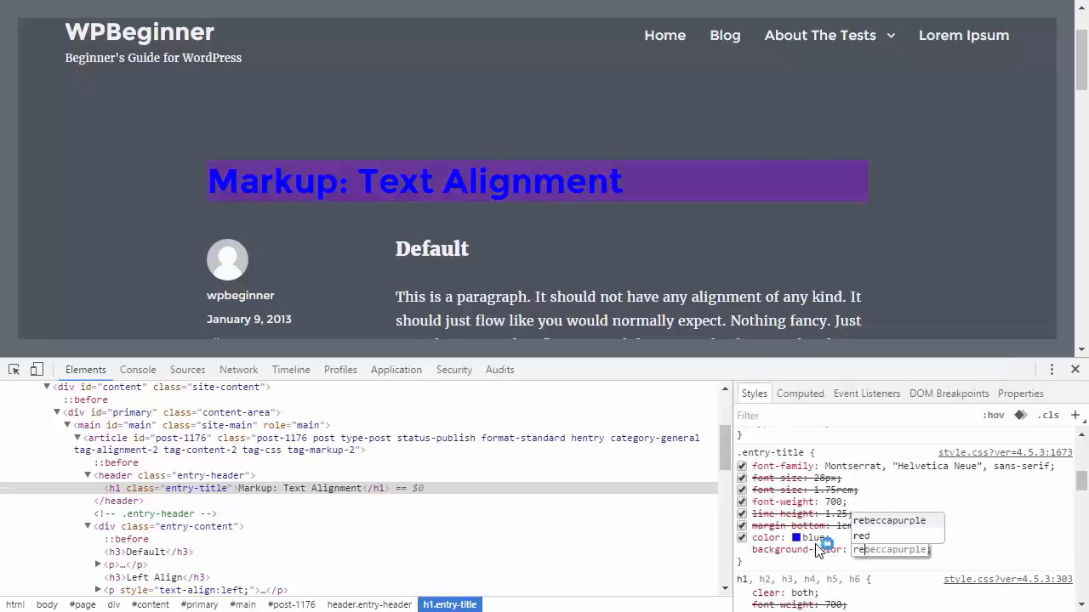
pyautogui.click(860, 536)
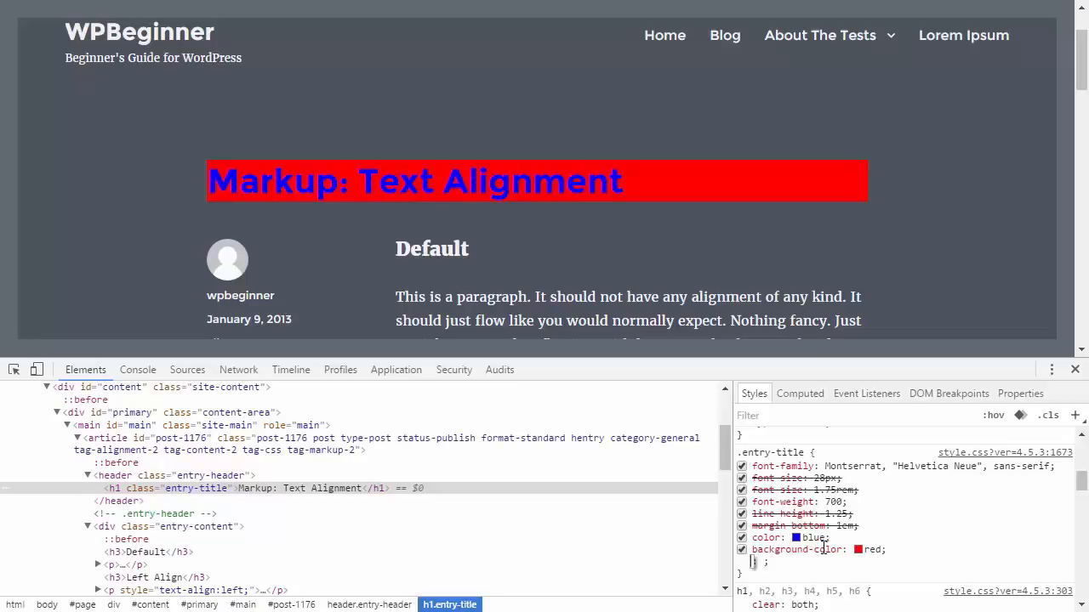
pyautogui.doubleClick(875, 549)
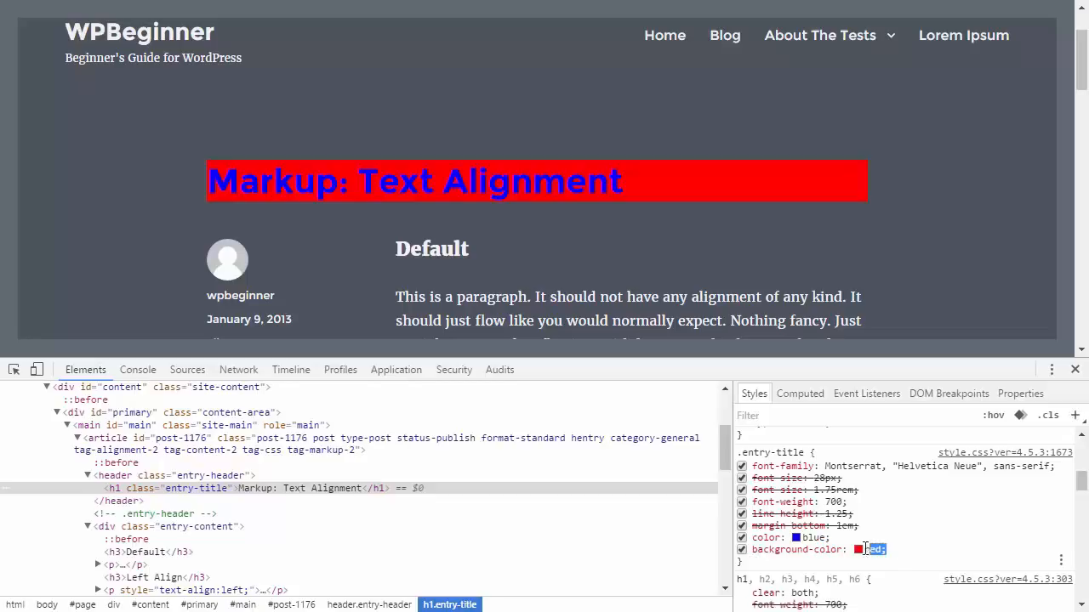